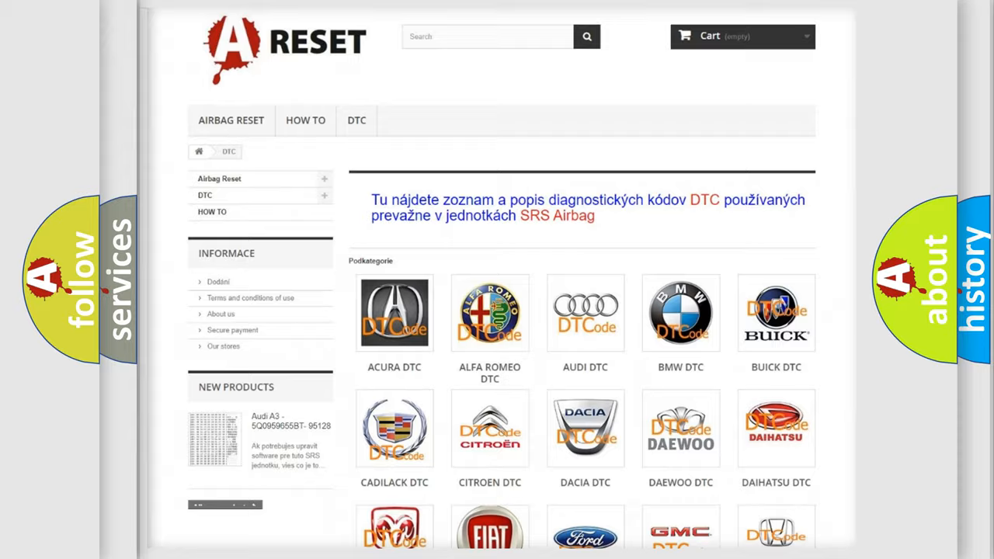
- Open TOYOTA DTC from the brand category grid and scroll through its trouble code list
{"action": "scroll", "scroll_direction": "down", "scroll_amount": 3}
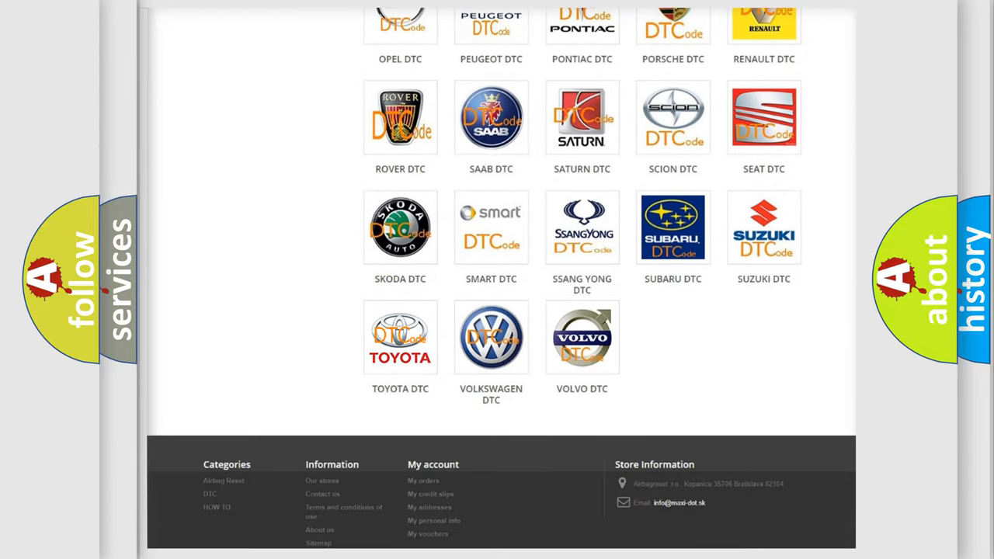
{"action": "left_click", "coordinate": [400, 337]}
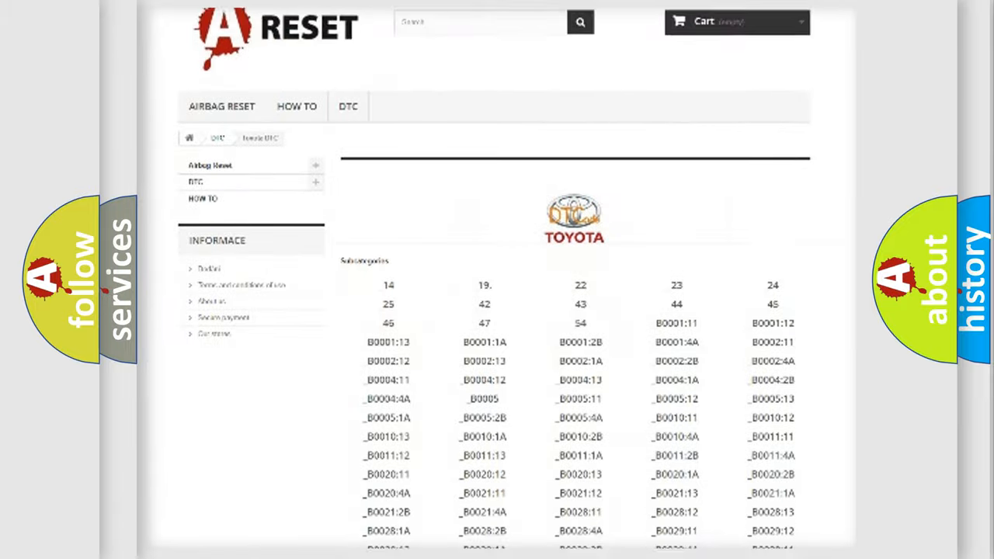
{"action": "scroll", "scroll_direction": "down", "scroll_amount": 3}
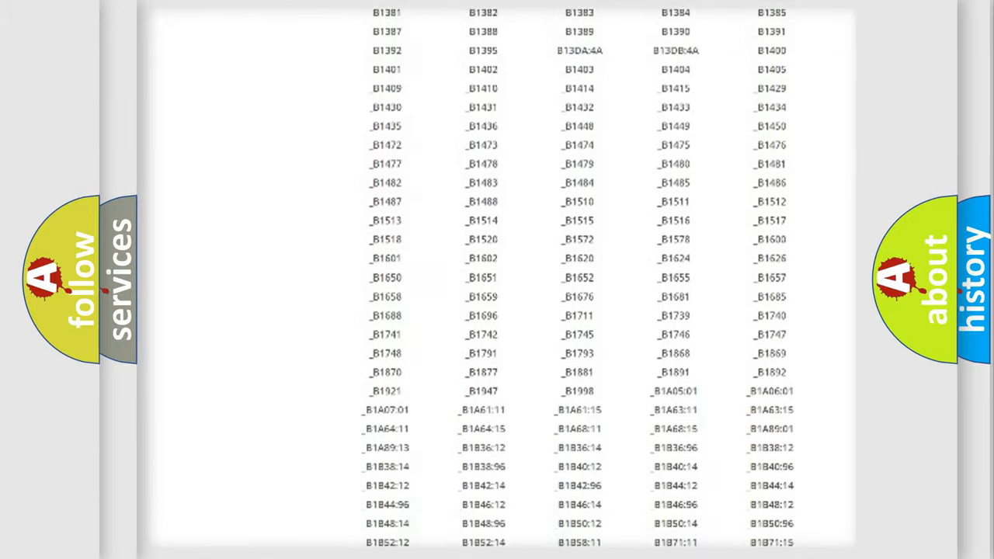